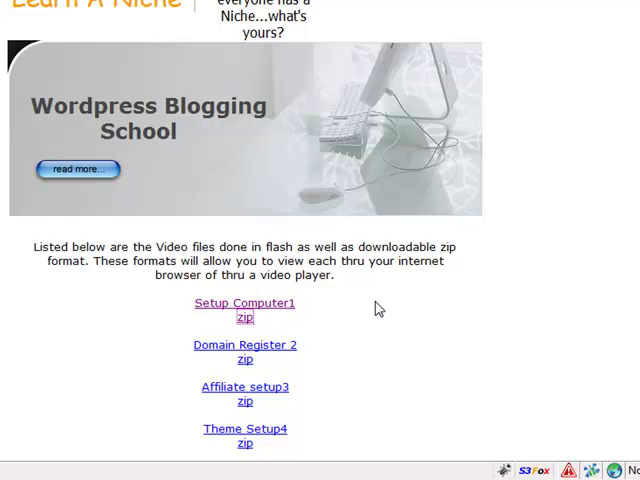
Download the Setup Computer1 video, saving setup1.zip as a file.
scroll(down, 3)
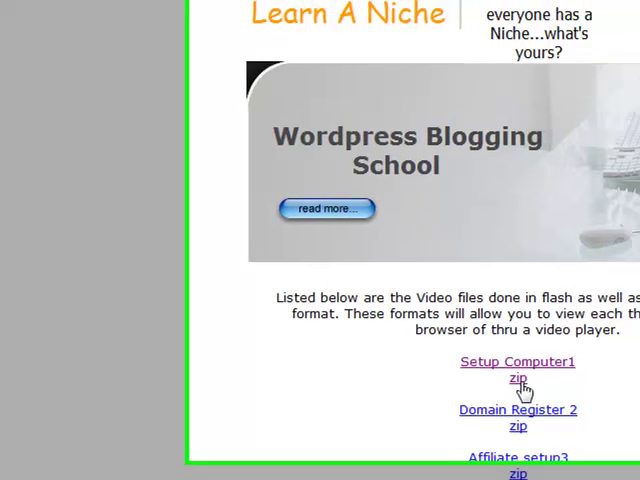
click(517, 370)
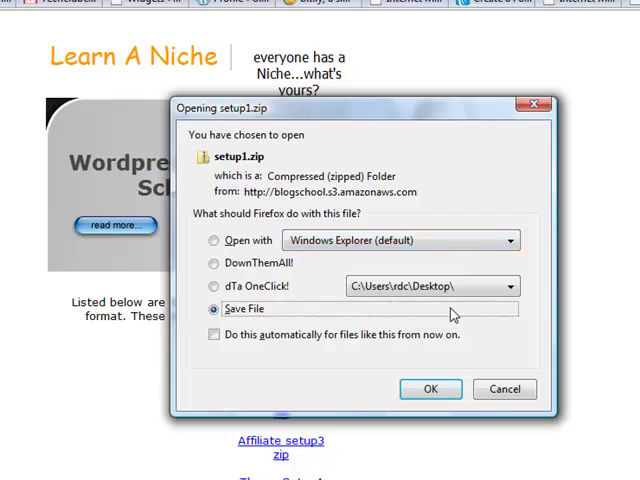
mouse_move(353, 325)
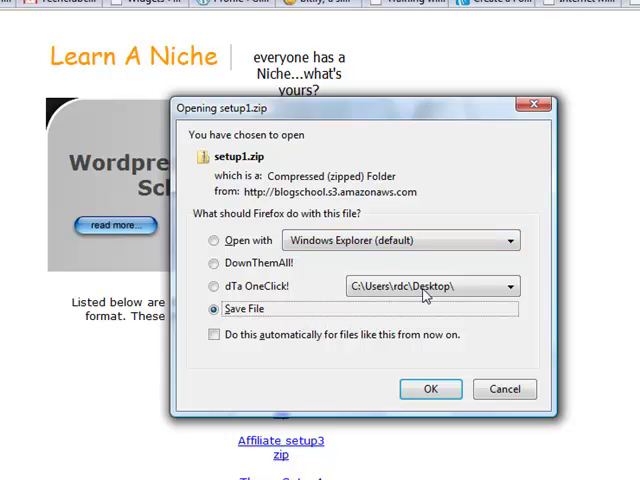
mouse_move(430, 295)
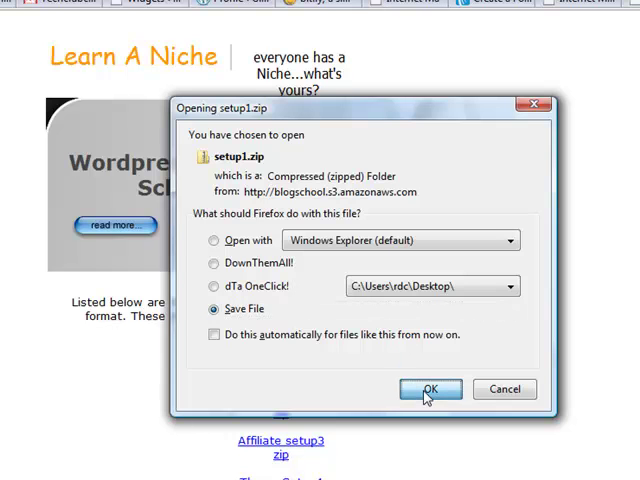
click(430, 389)
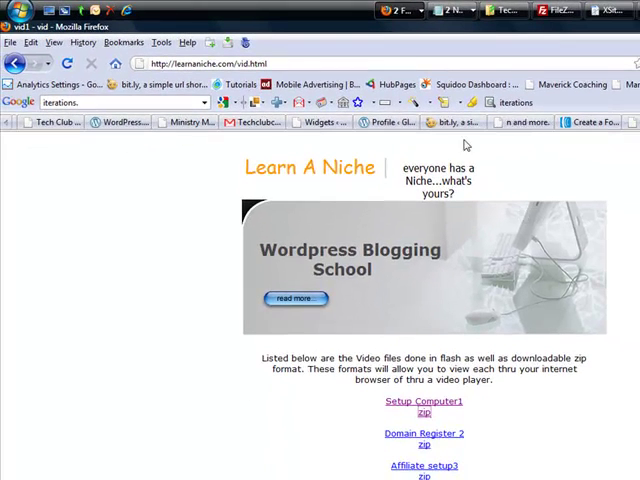
Browse the user folder's Downloads in Explorer and bring up actions for setup1.zip.
click(18, 10)
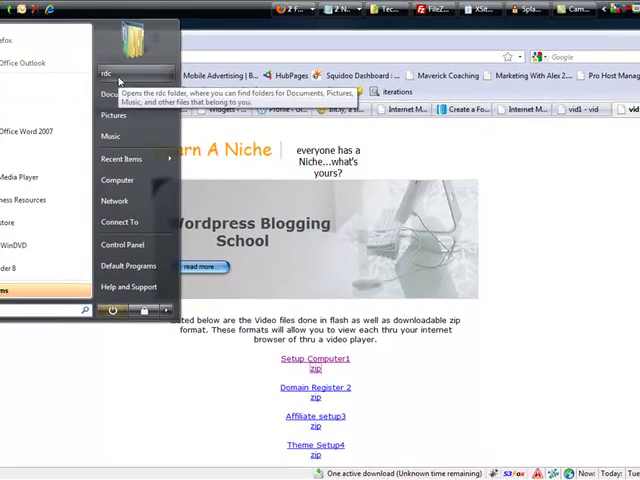
click(104, 72)
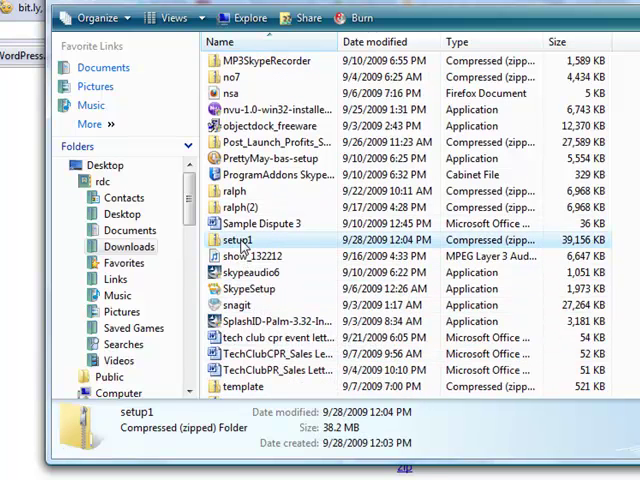
right_click(240, 240)
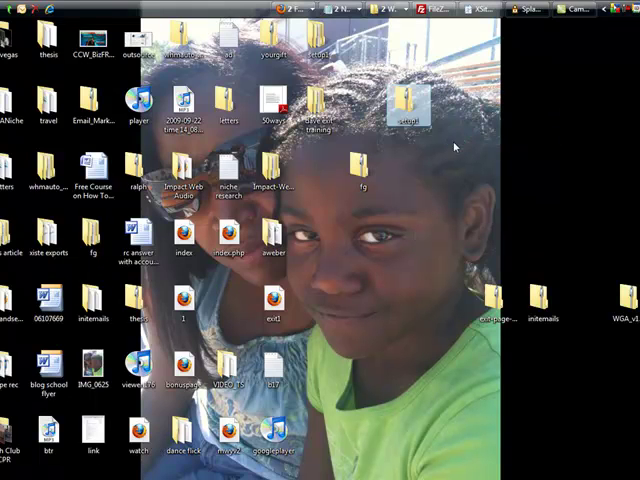
mouse_move(405, 110)
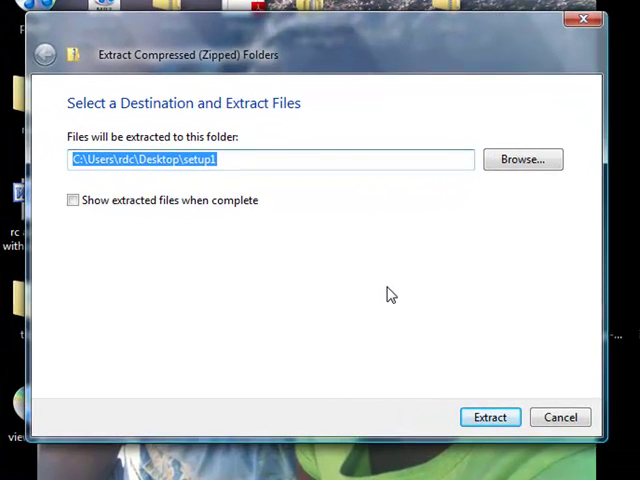
mouse_move(471, 335)
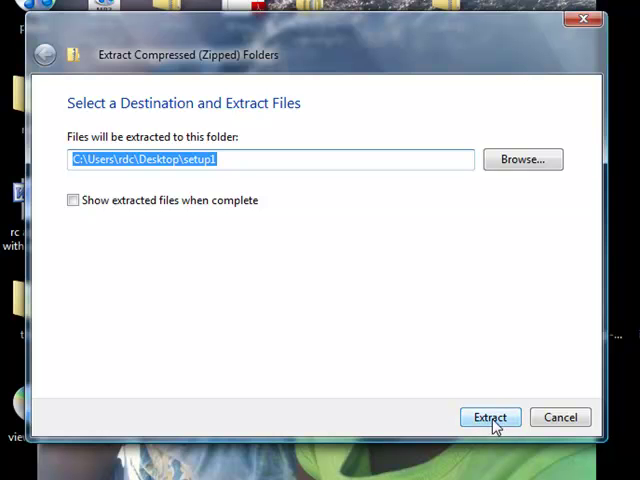
Extract setup1.zip to C:\Users\rdc\Desktop\setup1, declining the folder merge.
click(490, 417)
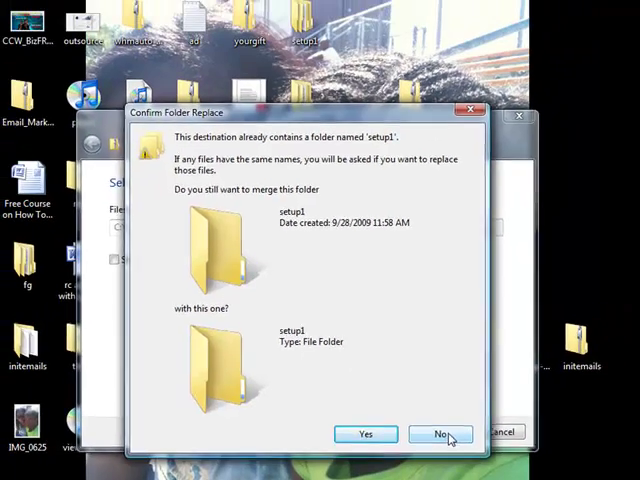
click(440, 434)
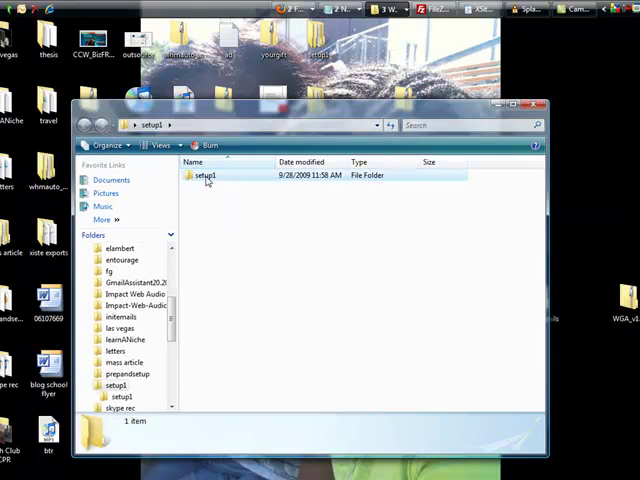
Open the inner setup1 folder to show the setup1 MP4 and related files.
double_click(205, 175)
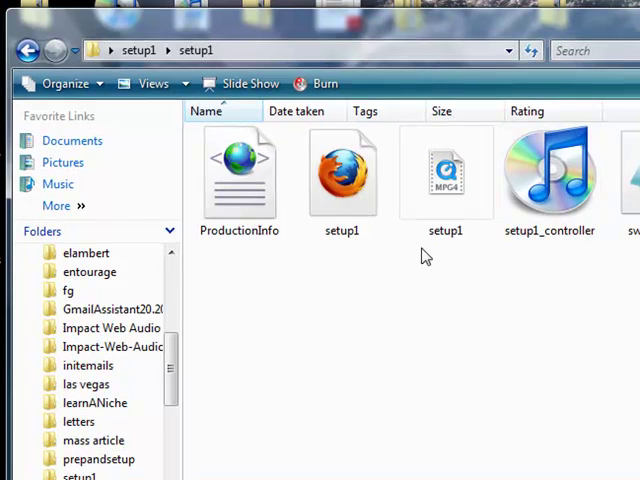
mouse_move(343, 170)
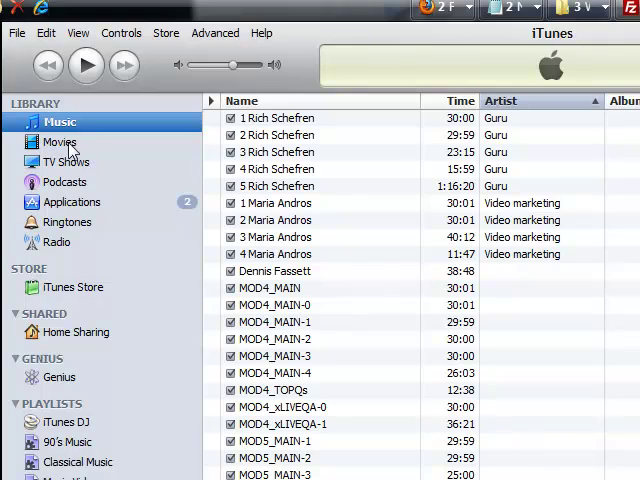
Add the setup1 MPEG-4 video to the iTunes Movies library.
click(59, 141)
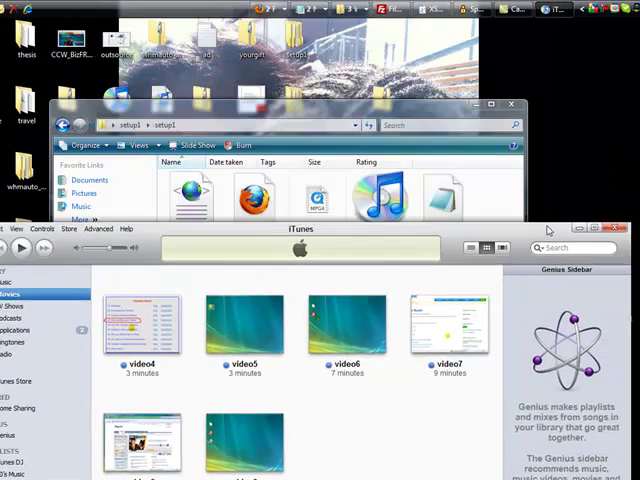
right_click(313, 200)
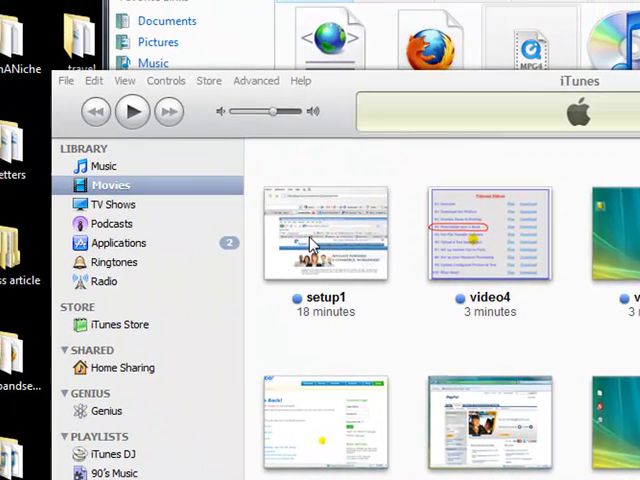
mouse_move(278, 280)
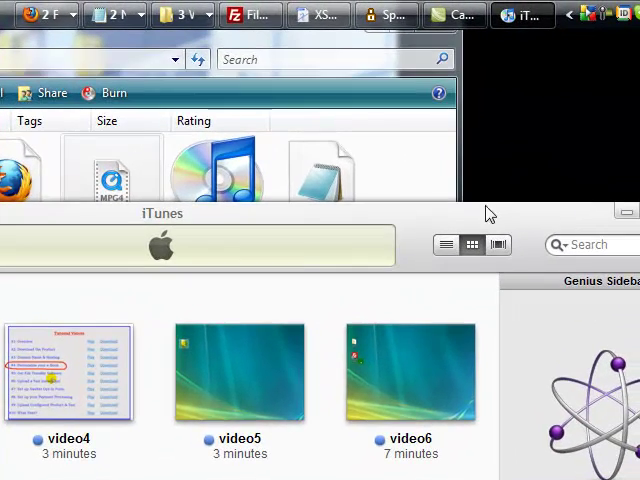
mouse_move(120, 50)
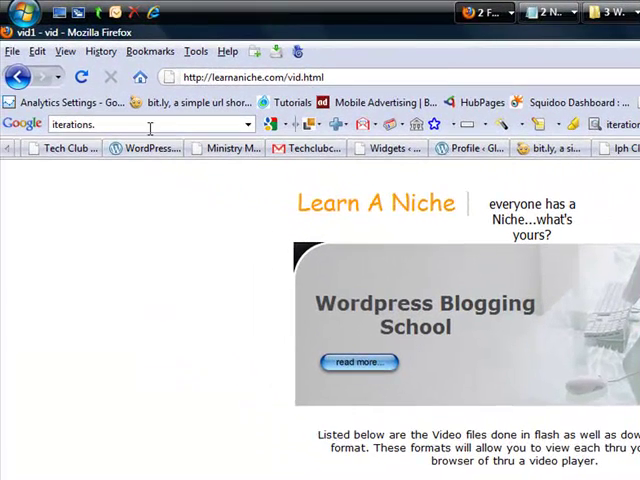
Search Google for 'winzip' and scroll through the results.
text(winzip)
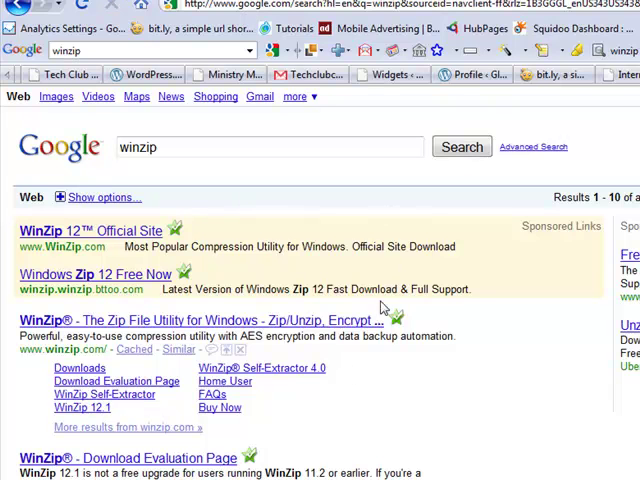
mouse_move(225, 280)
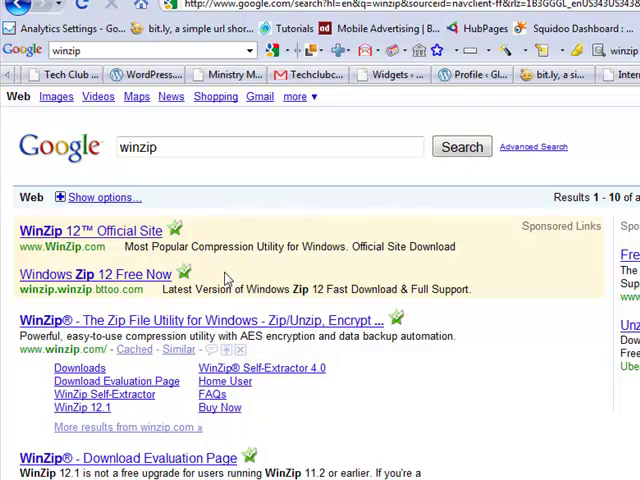
scroll(down, 3)
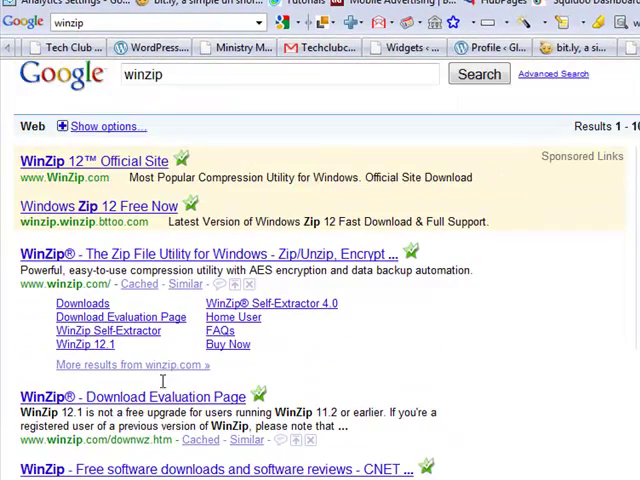
scroll(down, 3)
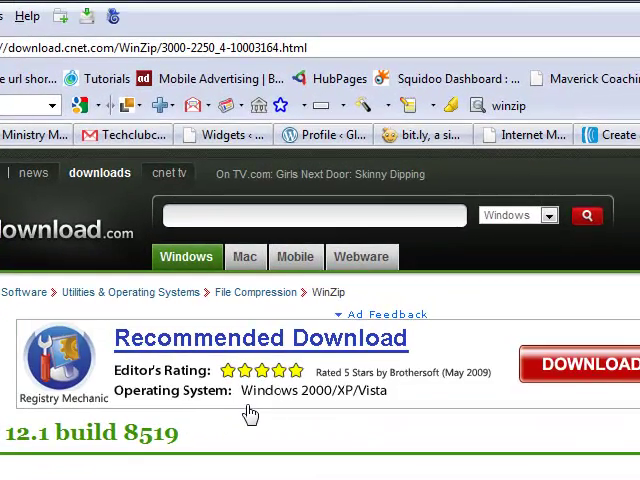
Request the WinZip 12.1 download from its CNET Download.com page.
scroll(down, 3)
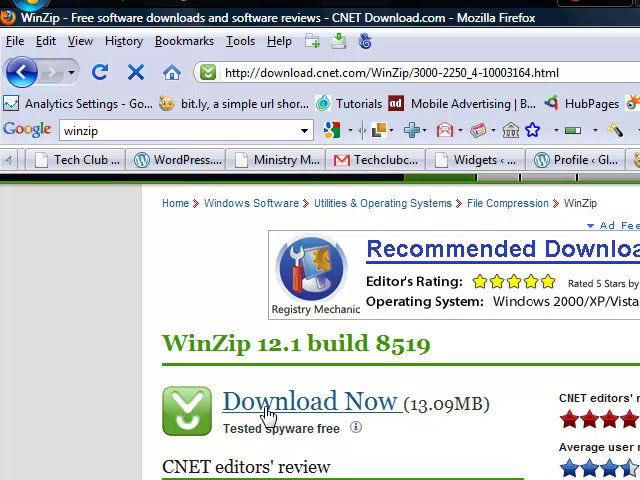
click(311, 401)
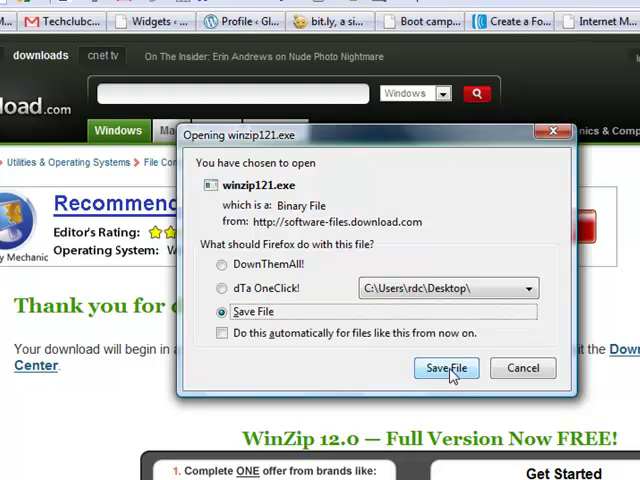
mouse_move(288, 197)
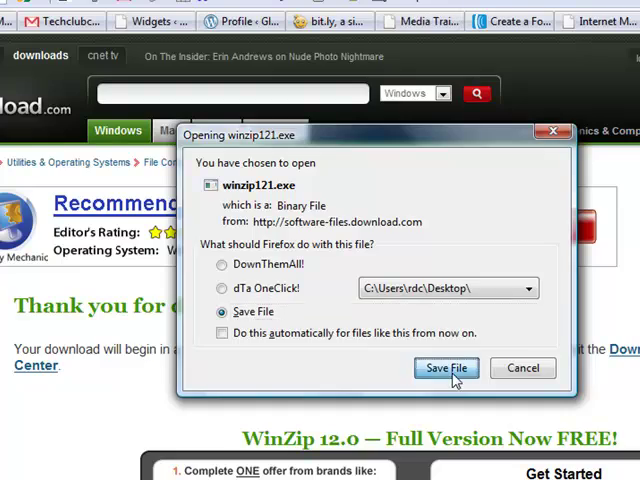
Save the winzip121.exe installer so the download starts.
click(445, 368)
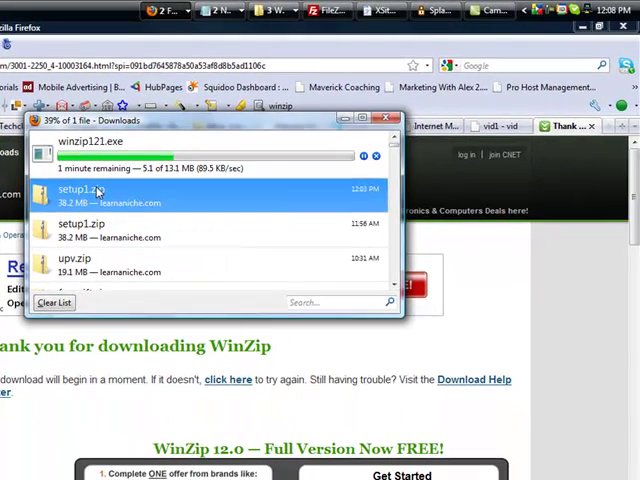
Cancel winzip121.exe, remove it from the Downloads list, and close the list.
double_click(97, 190)
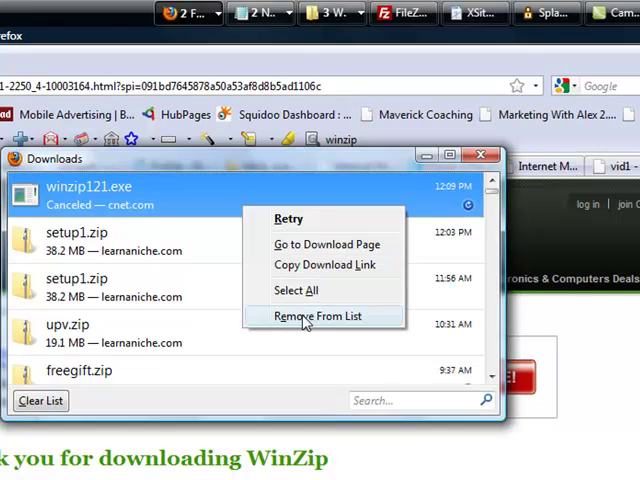
click(315, 316)
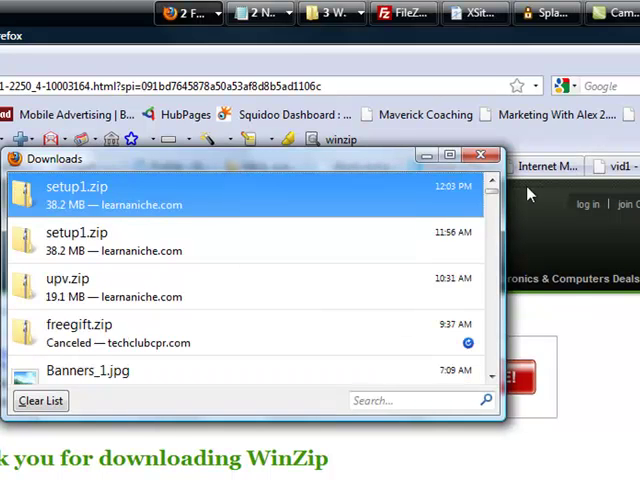
click(481, 155)
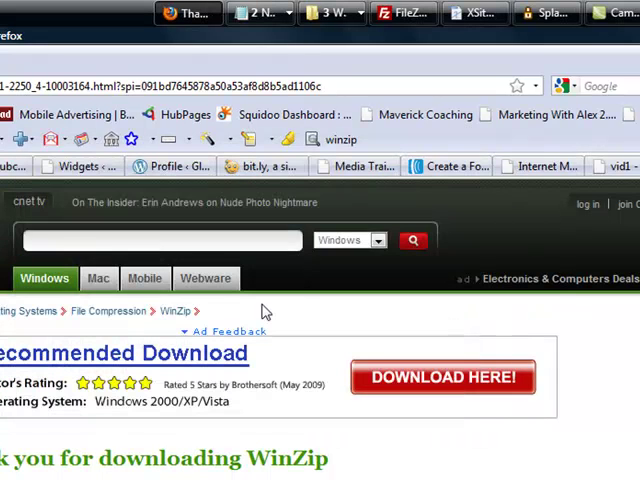